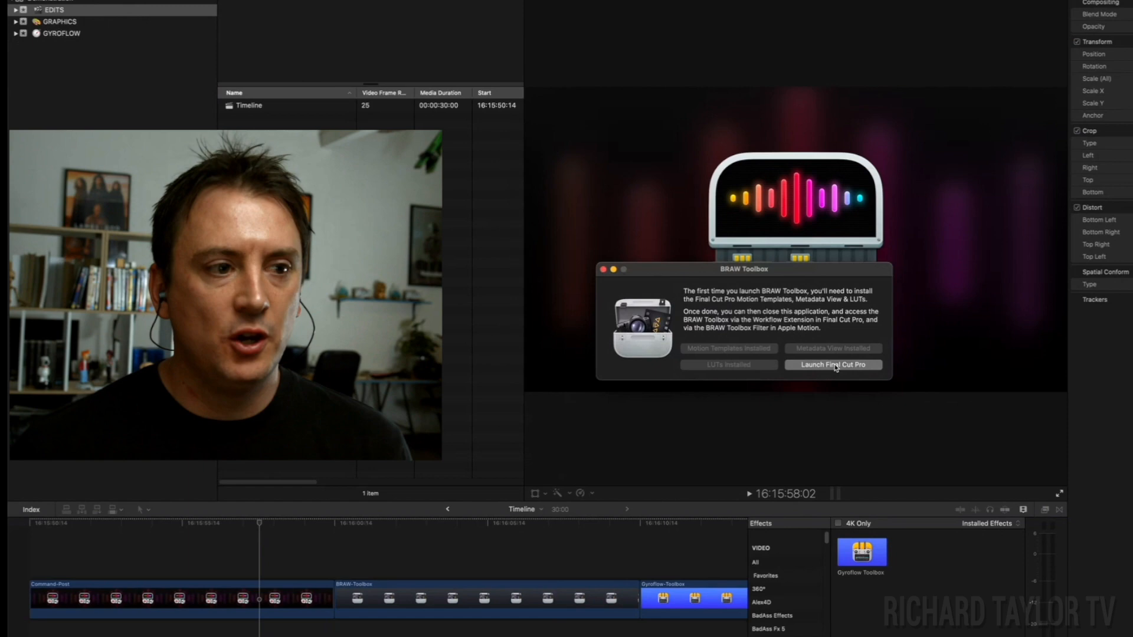
Launch Final Cut Pro from the completed BRAW Toolbox setup window
click(833, 364)
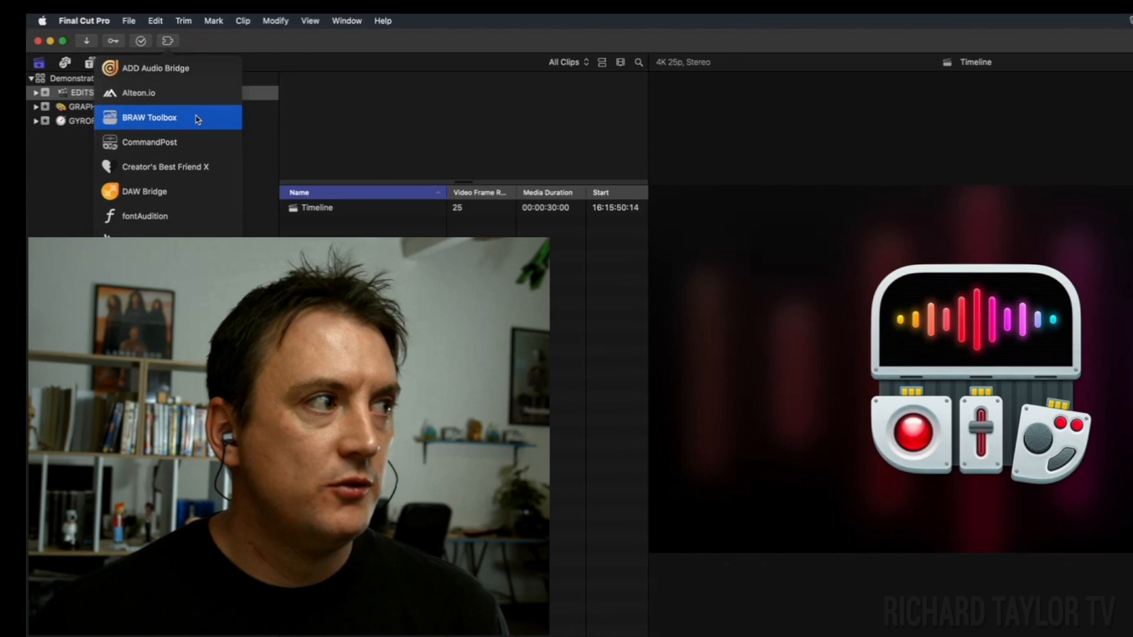
Open BRAW Toolbox and import all the .braw files from the Demonstration folder
click(150, 117)
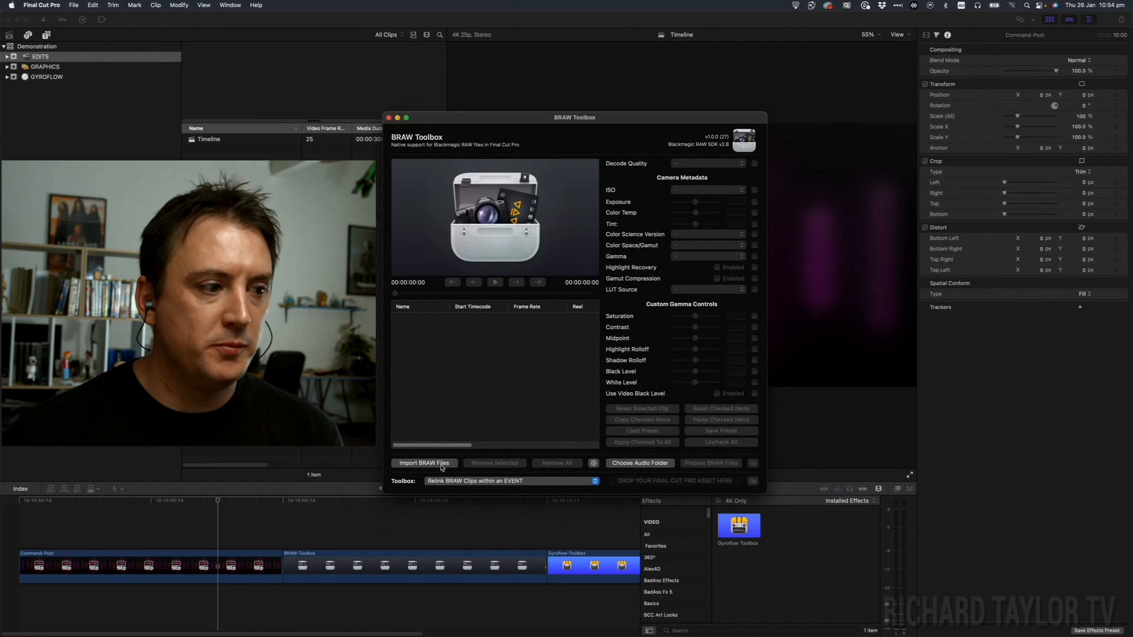
click(425, 463)
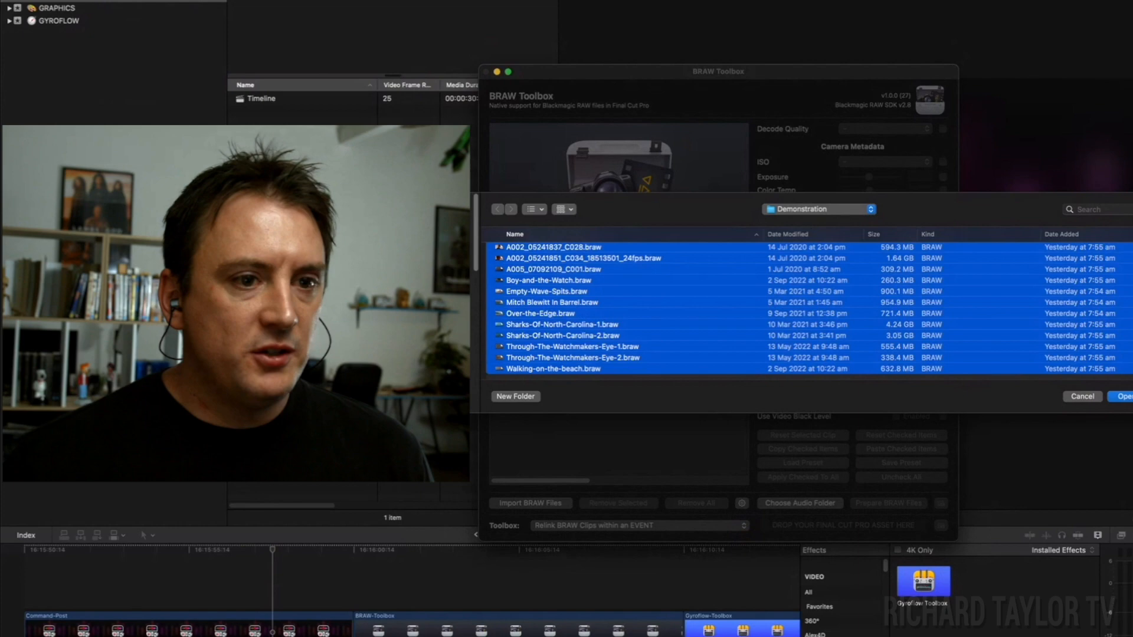
click(1127, 396)
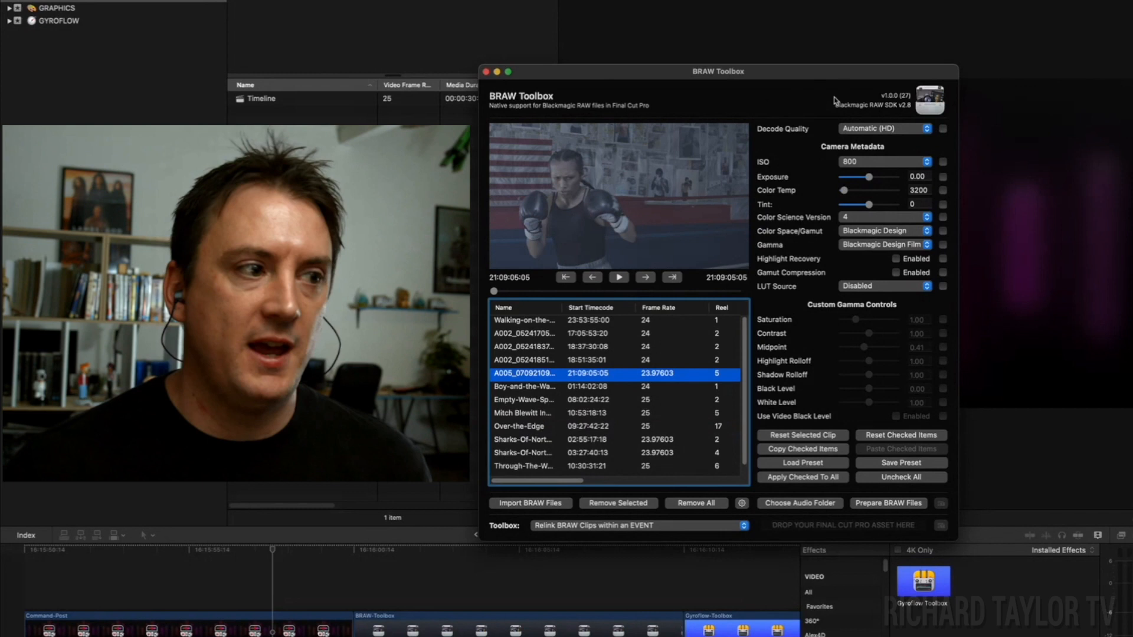
Preview the boxer clip, then raise Over-the-Edge saturation to 3.00
click(618, 278)
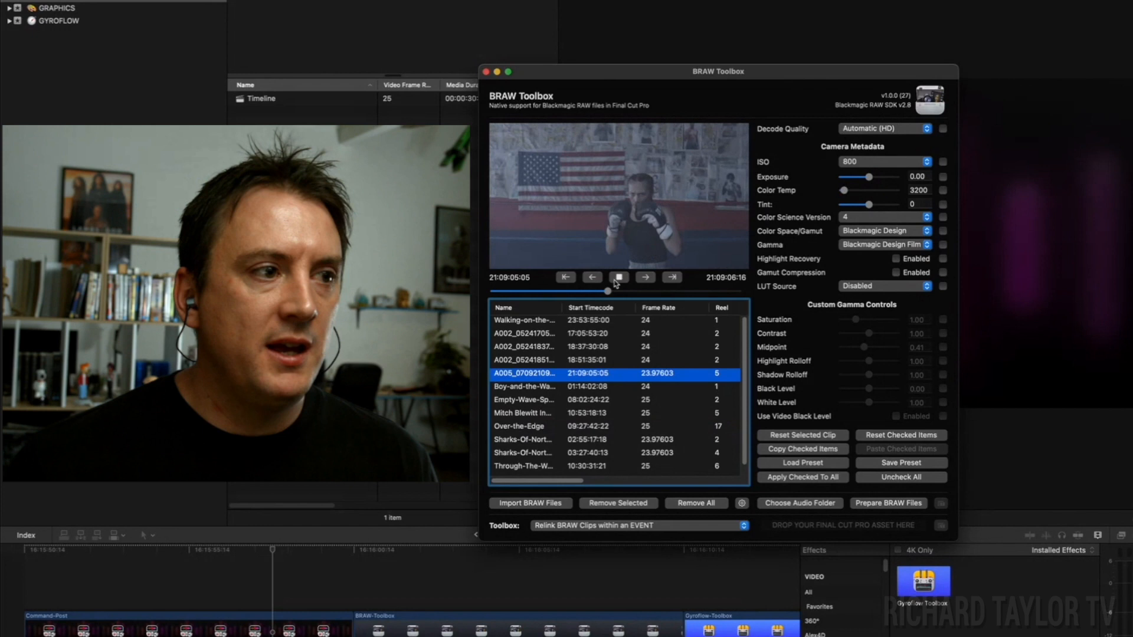
click(522, 426)
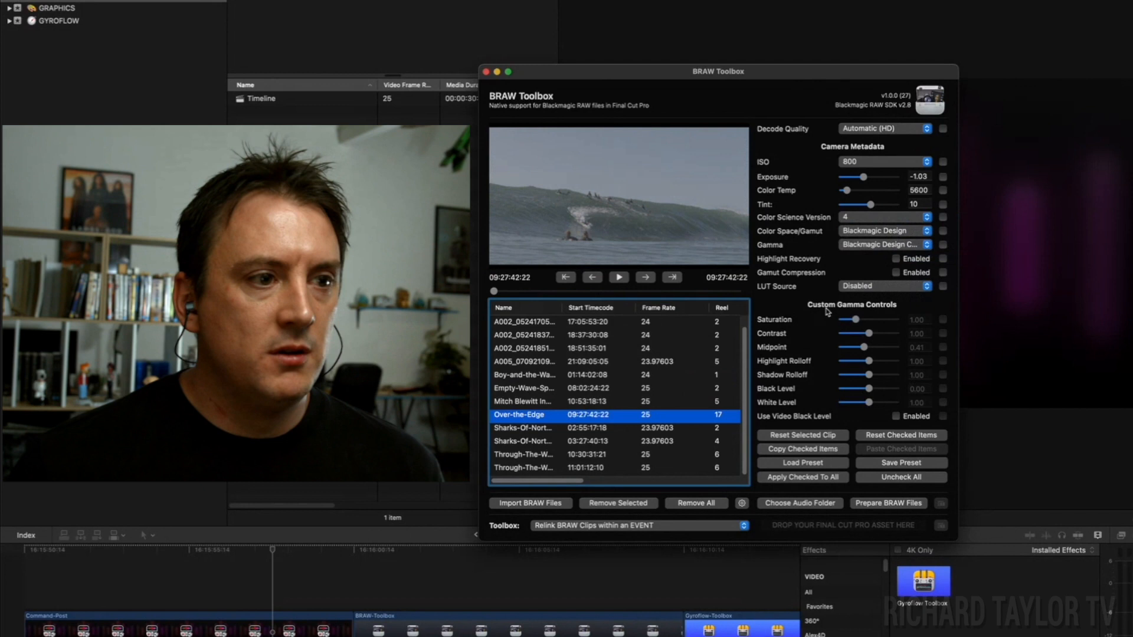
drag(856, 319, 886, 320)
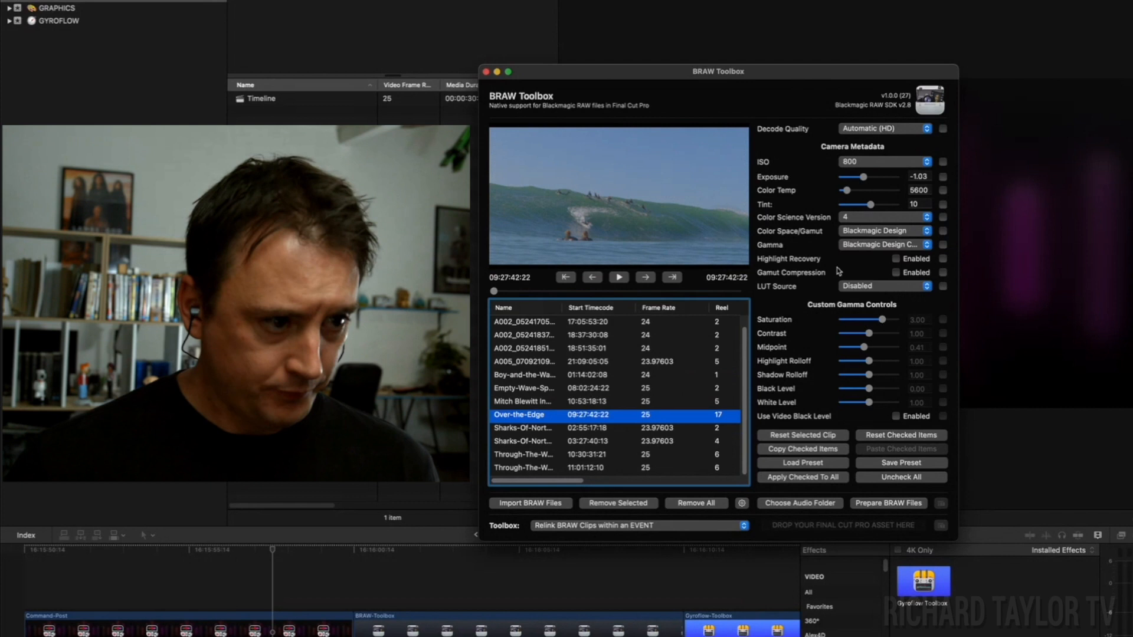
mouse_move(678, 418)
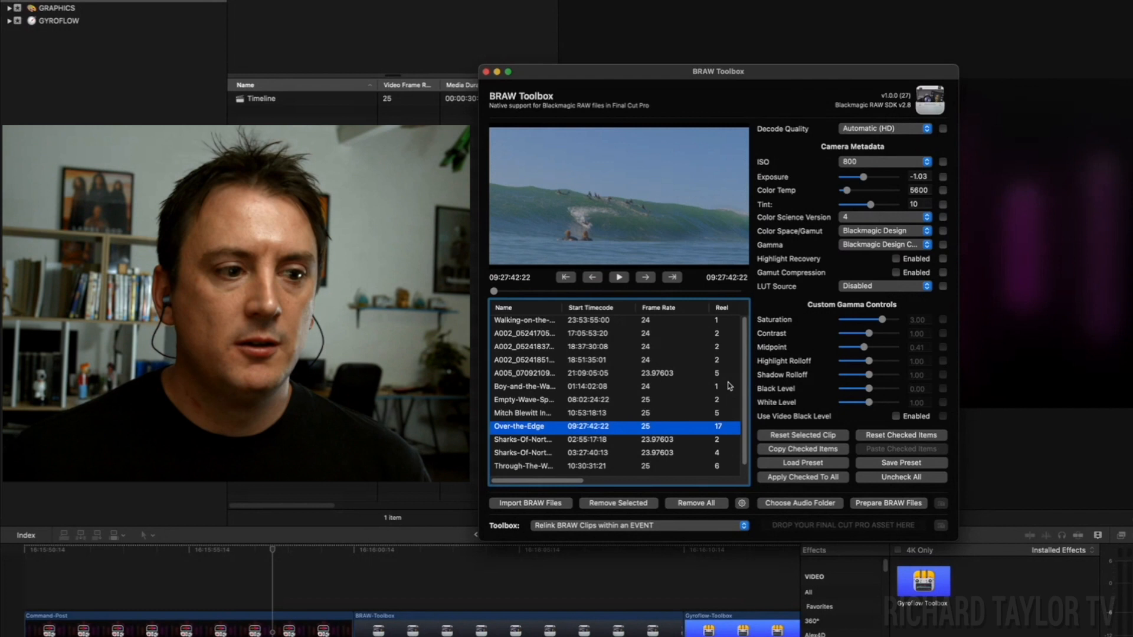
mouse_move(800, 503)
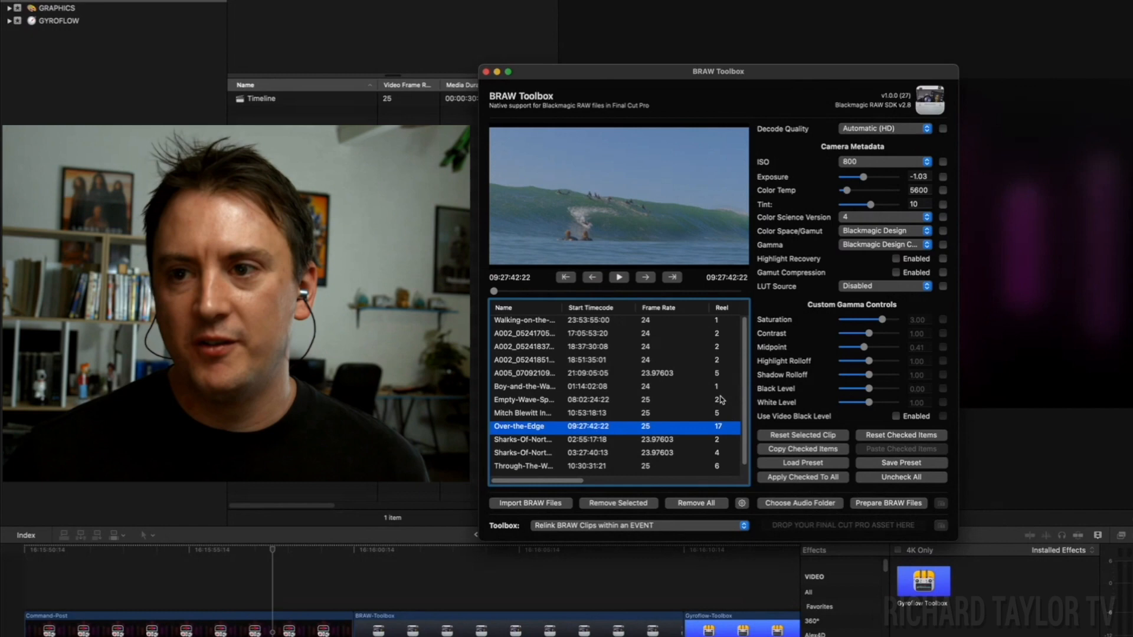
Review the shark and Empty-Wave-Spits clips, then run Prepare BRAW Files
click(529, 503)
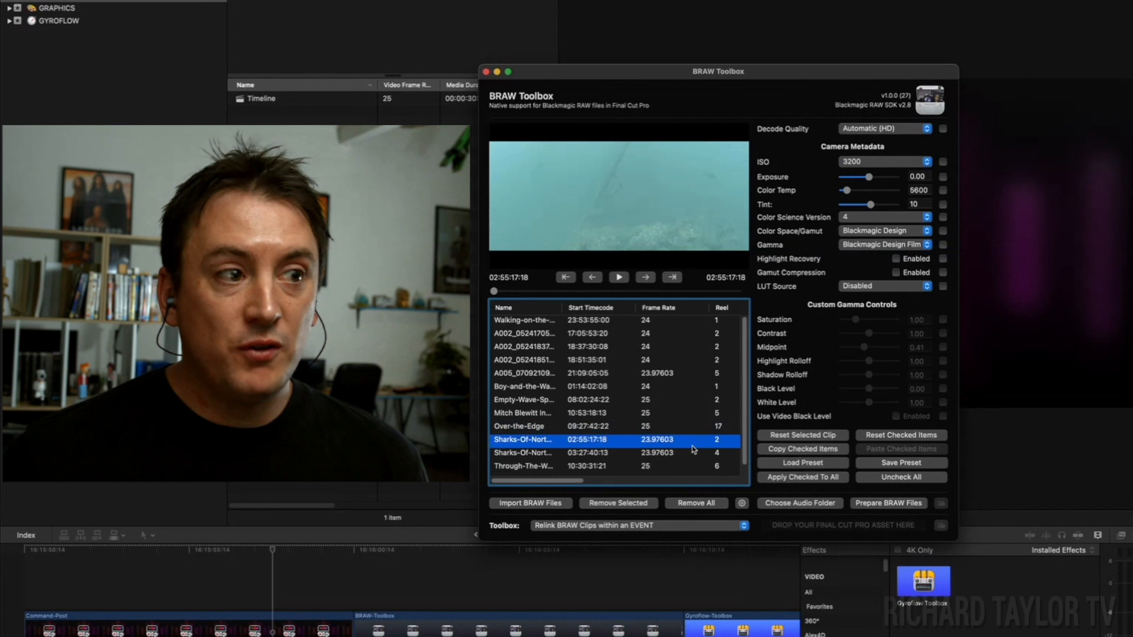
click(524, 400)
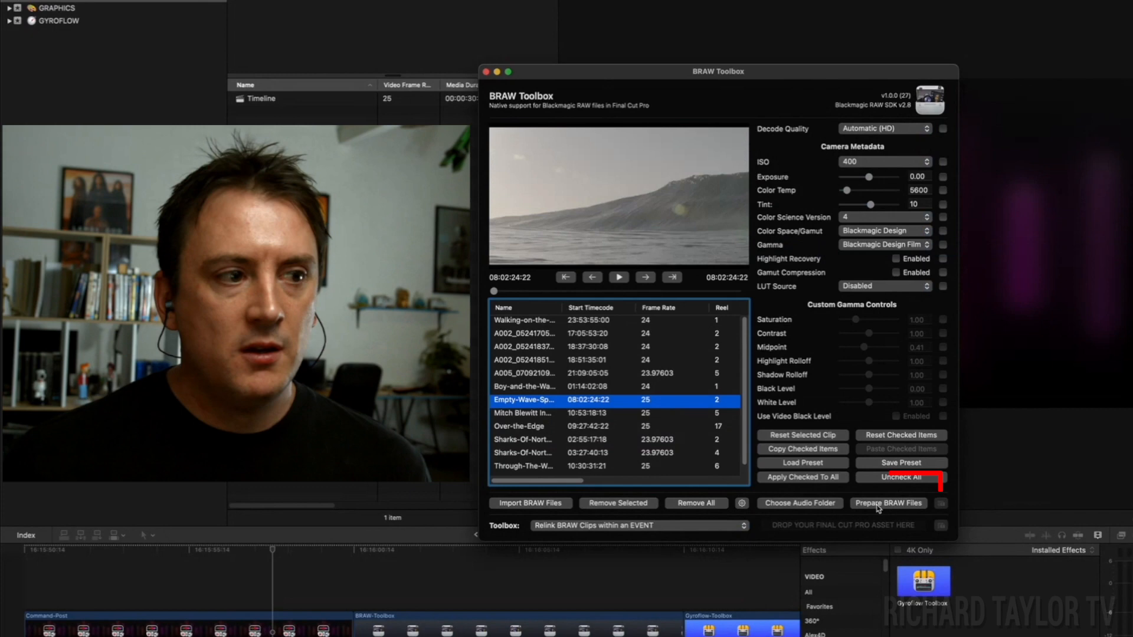
click(888, 502)
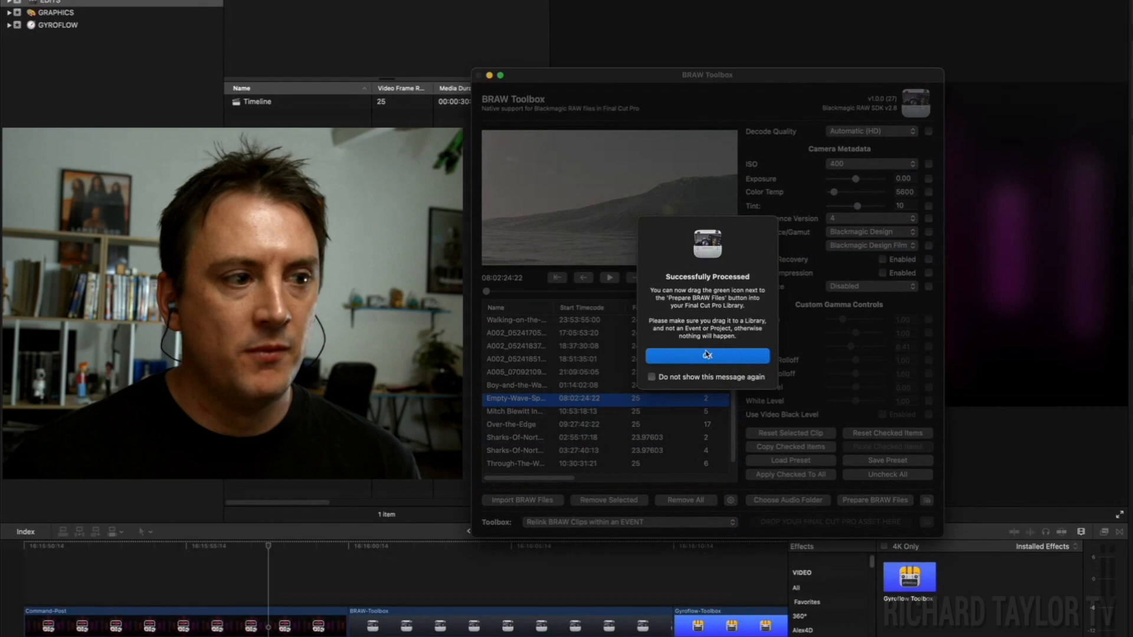
Dismiss the Successfully Processed confirmation message
click(707, 355)
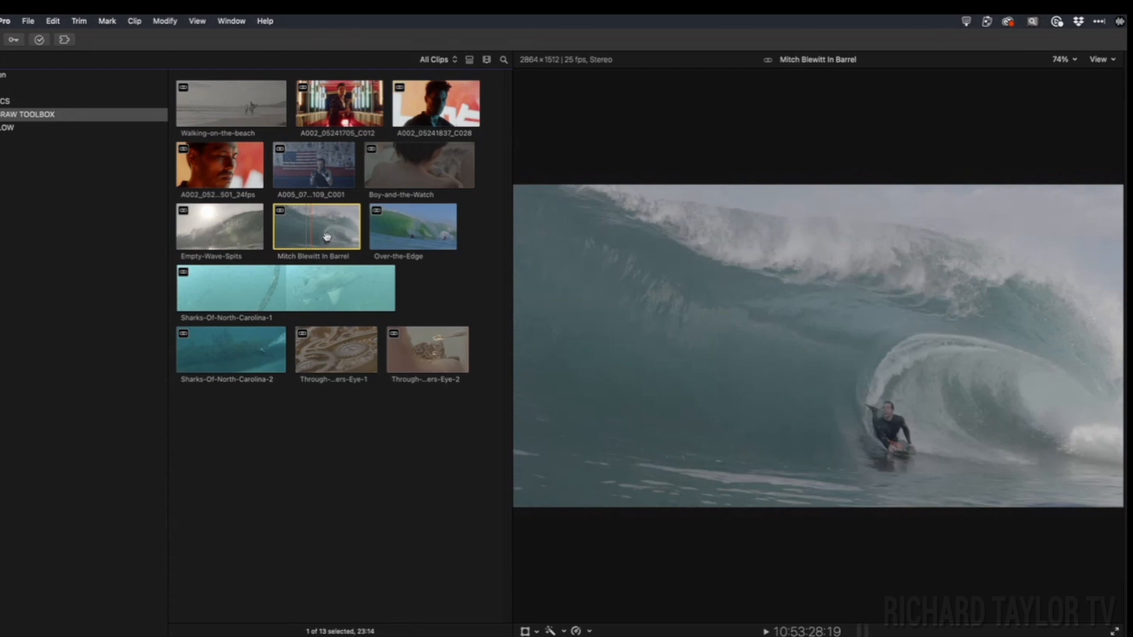
Open Workflow Extensions and bring clip A005_07092109_C001 into the timeline
click(234, 351)
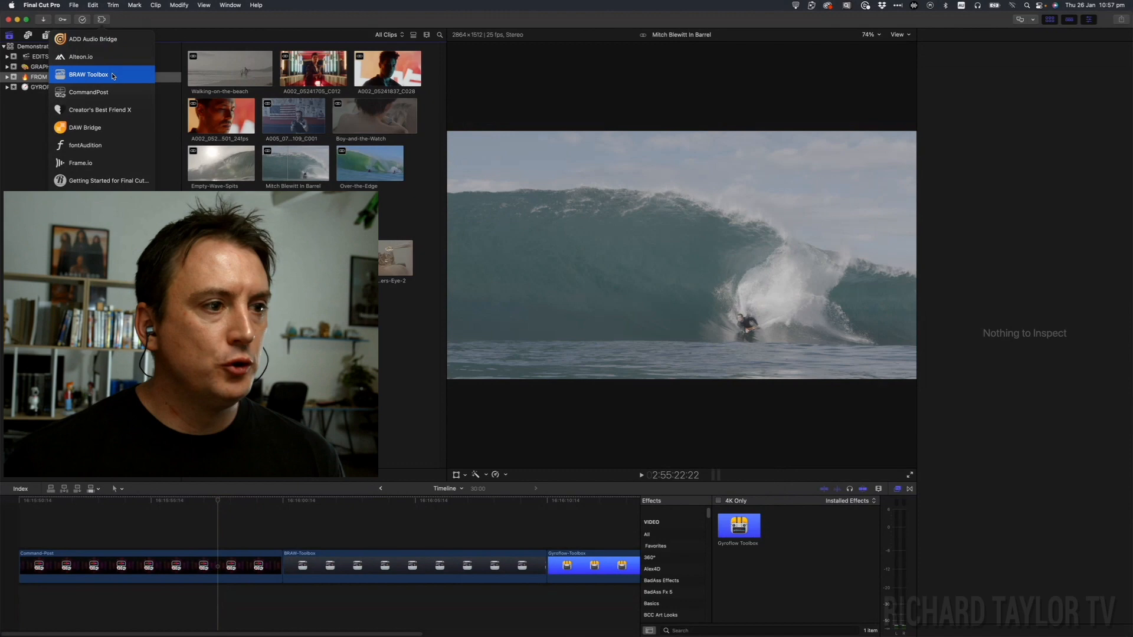
click(90, 74)
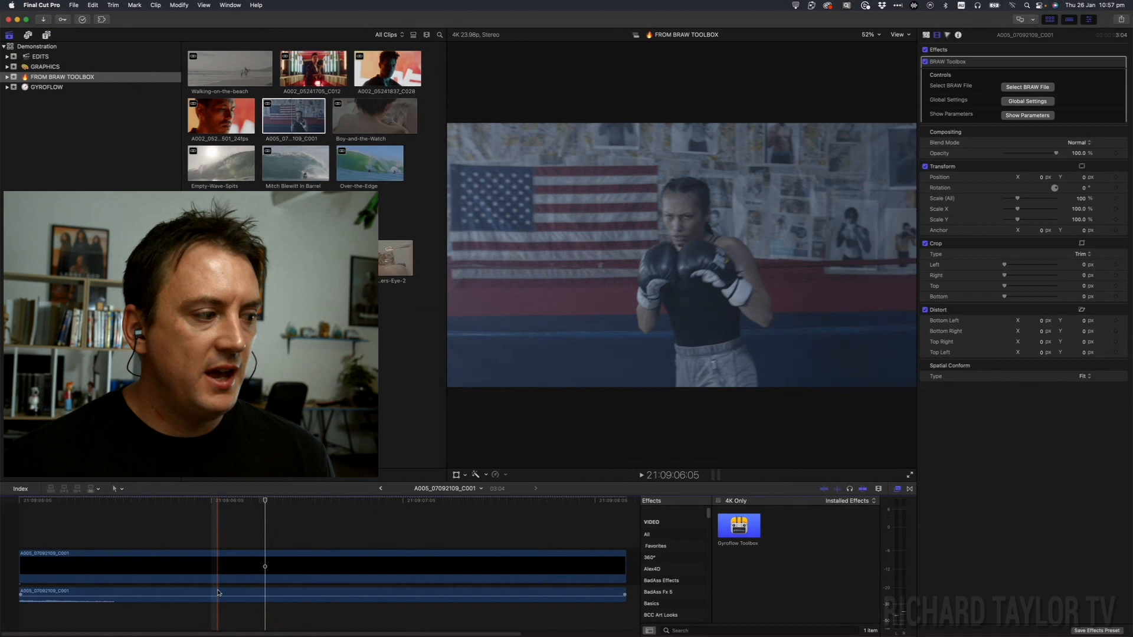
click(73, 5)
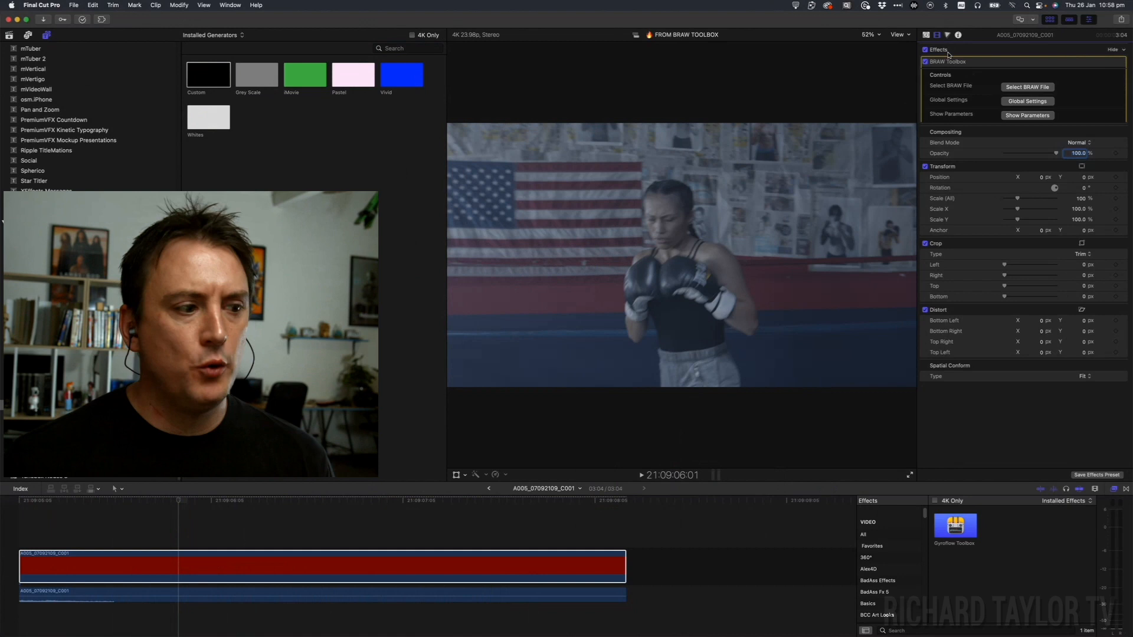
Expand the boxer clip's BRAW Toolbox parameters in the inspector
click(1027, 116)
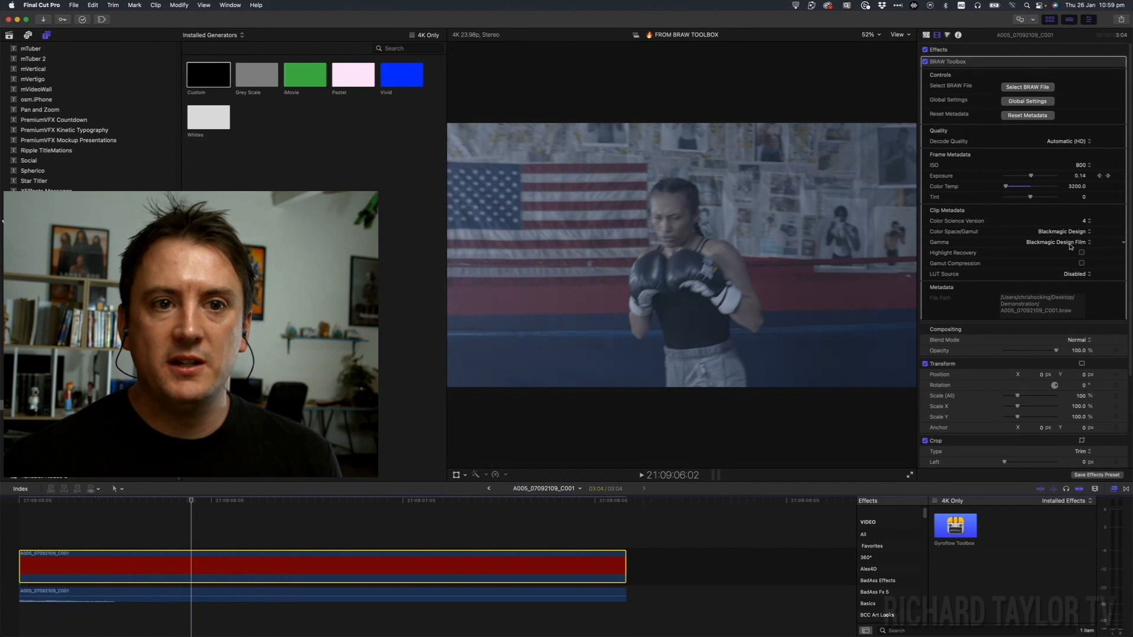
Switch the boxer clip's gamma to Blackmagic Design Custom
click(1057, 242)
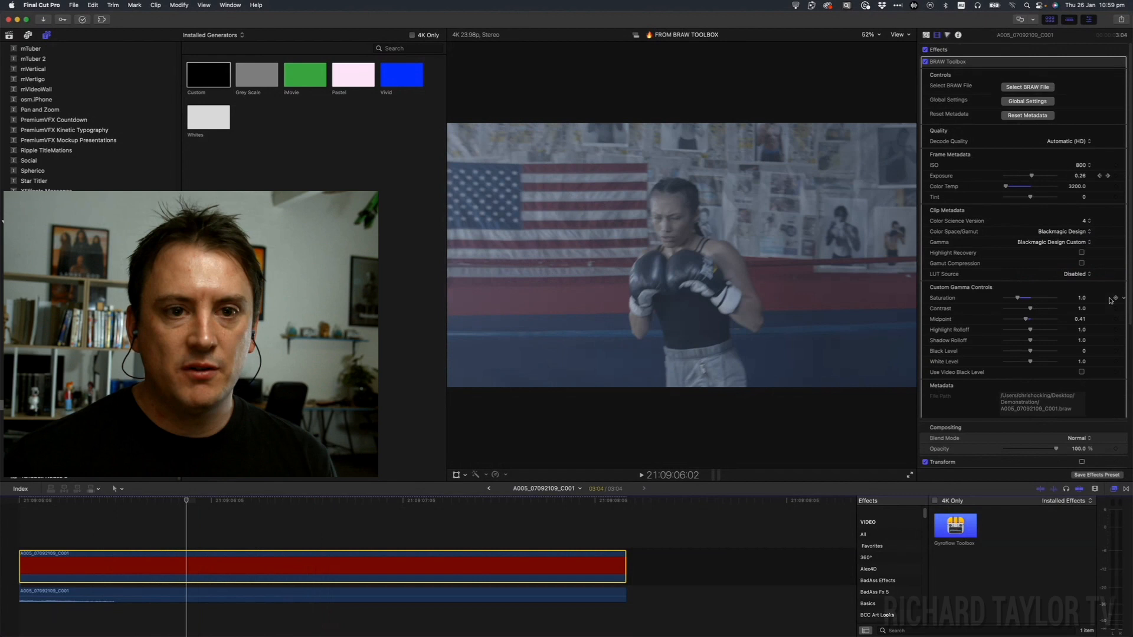
Lower a Custom Gamma Controls slider on the boxer clip
drag(1019, 297, 1004, 296)
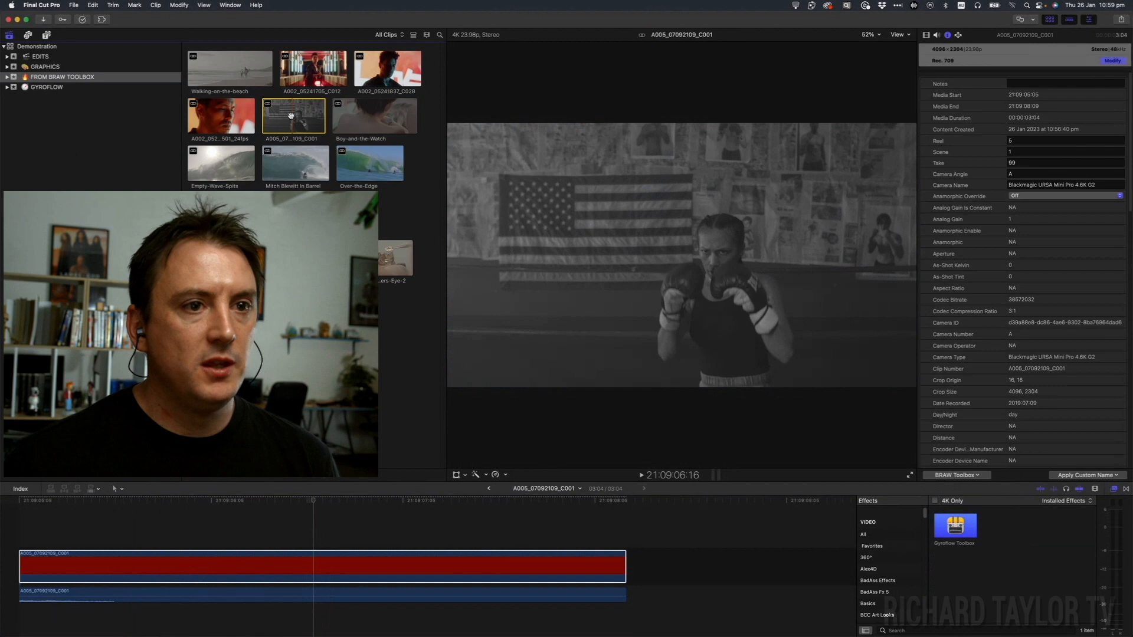
Scroll through the clip's camera metadata in the Info Inspector
scroll(down, 3)
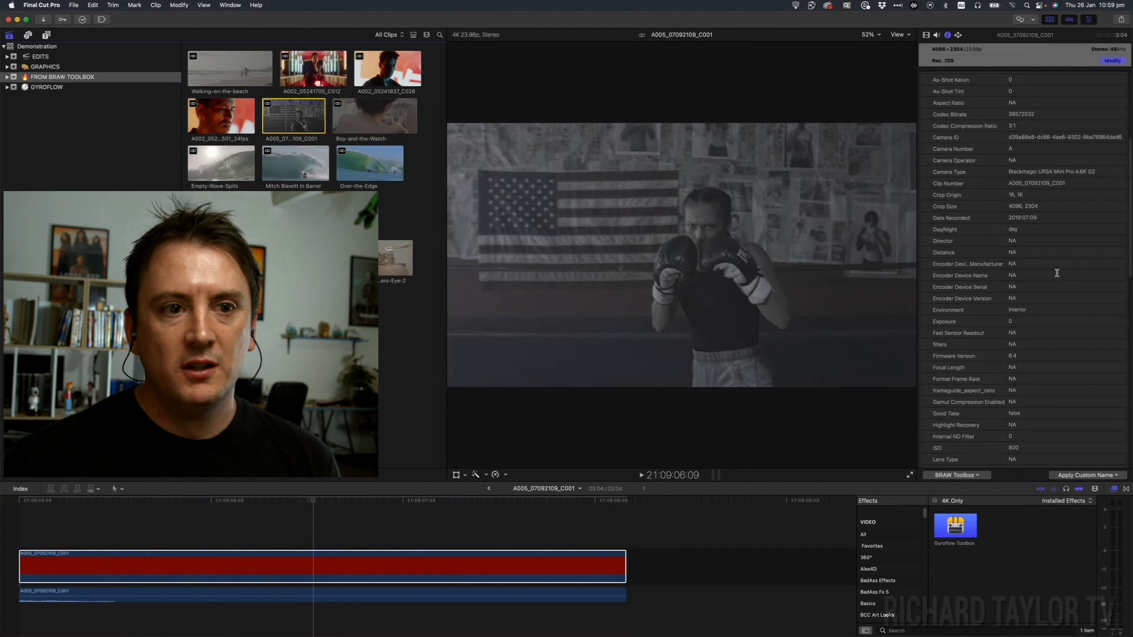
scroll(down, 3)
text(Test)
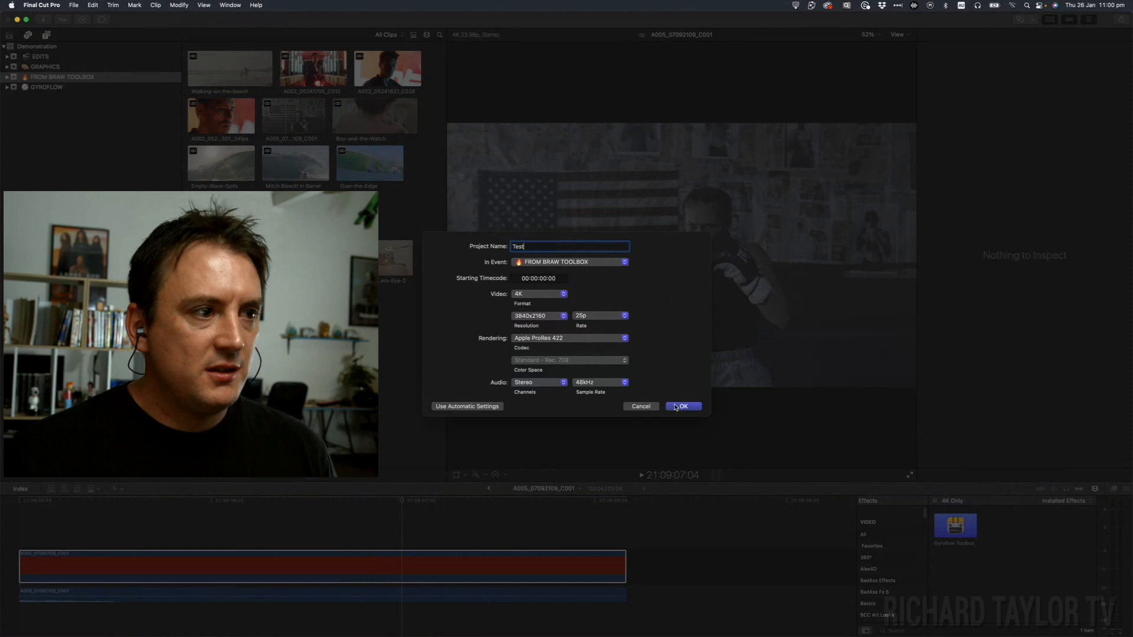
Confirm the new 4K 3840x2160 25p project 'Test' in the FROM BRAW TOOLBOX event
click(682, 406)
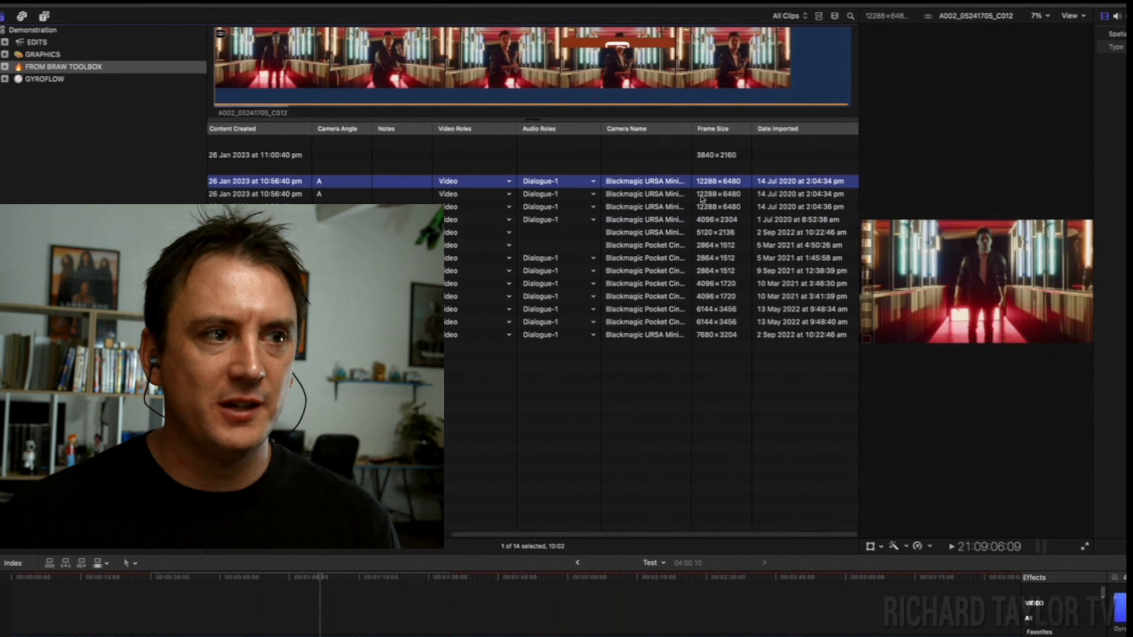
Add the event's clips to the Test timeline and show Camera Name and Frame Size in list view
click(723, 228)
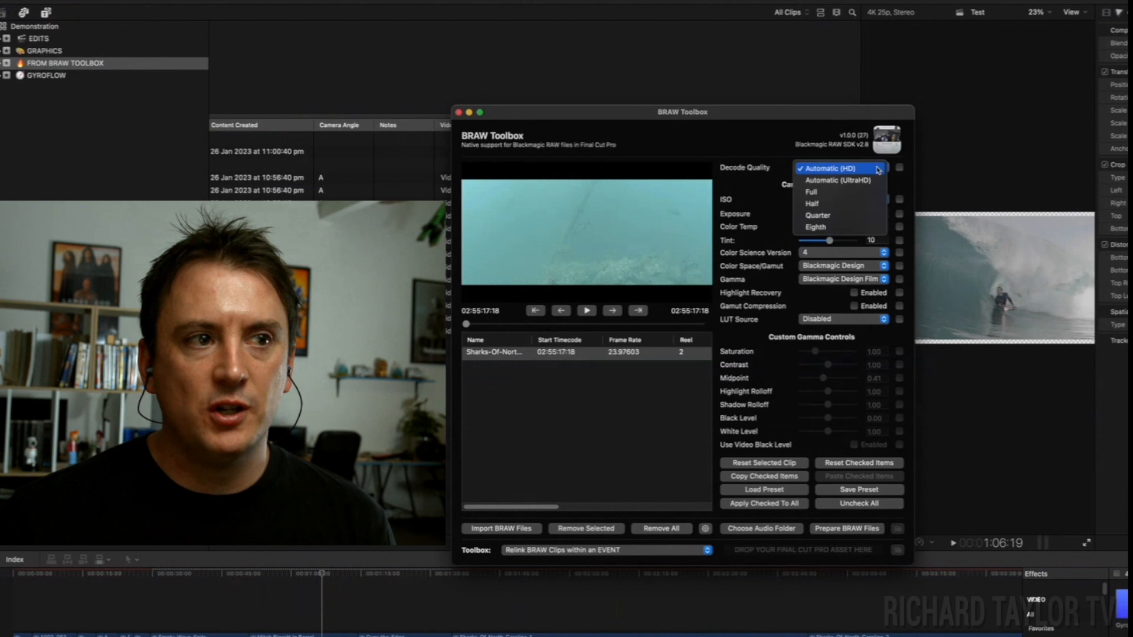
Change the shark clip's Decode Quality from Automatic (HD) to Eighth in BRAW Toolbox
click(837, 168)
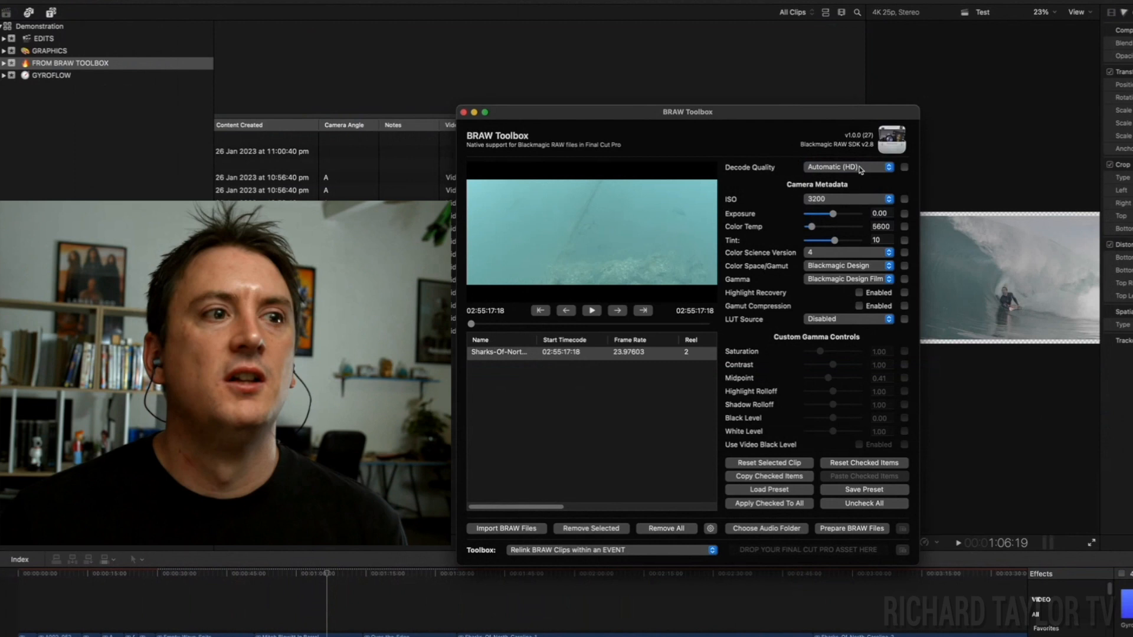
click(849, 167)
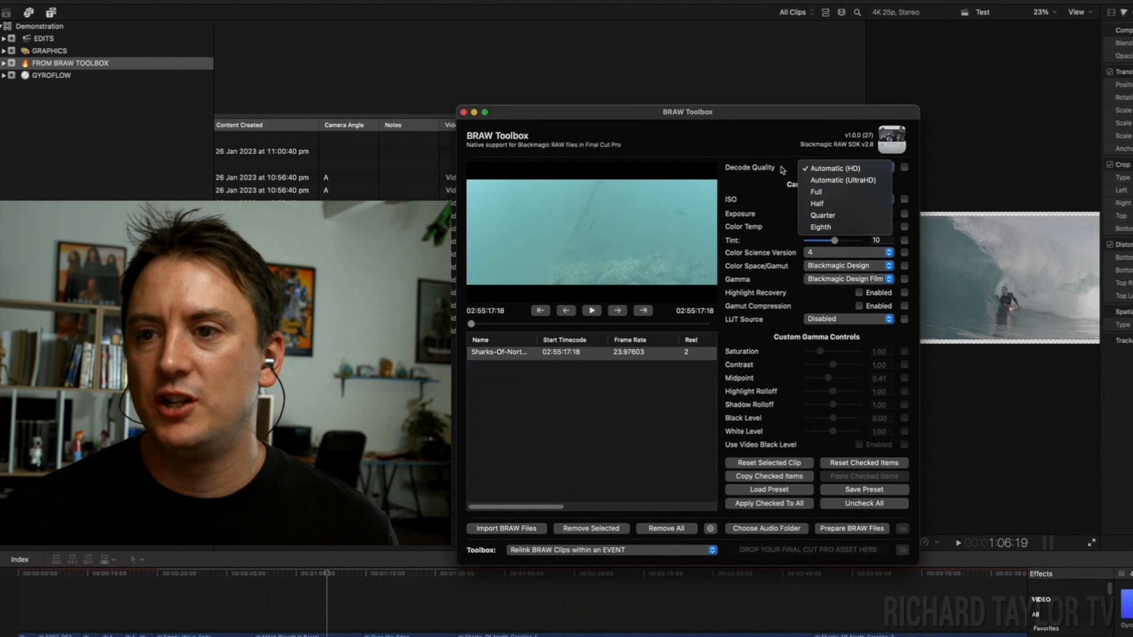
mouse_move(823, 216)
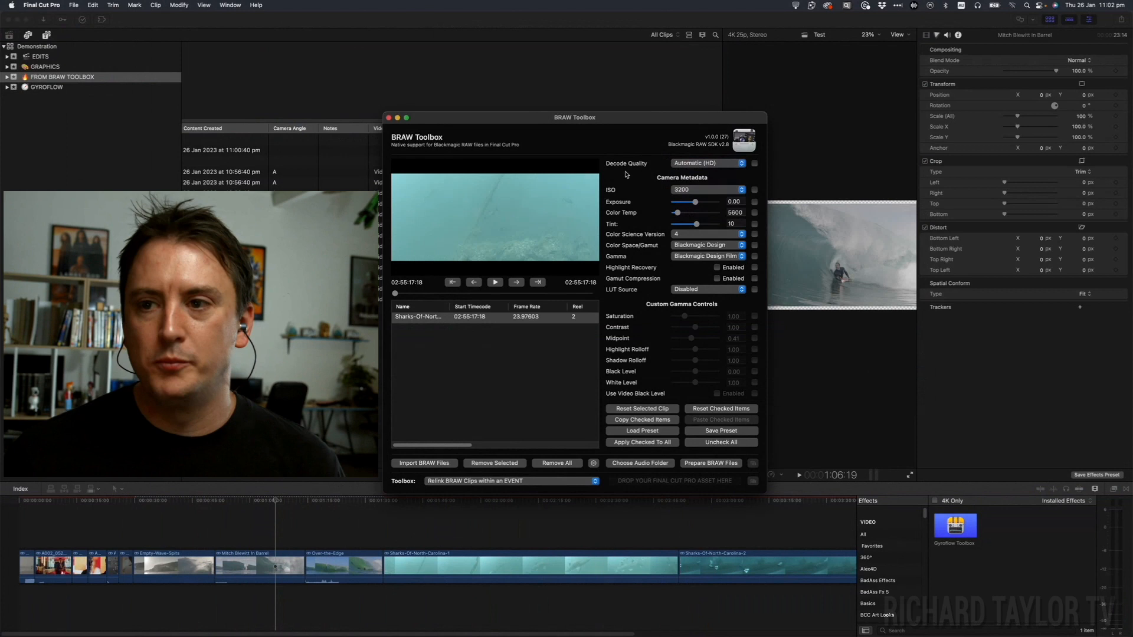
click(707, 163)
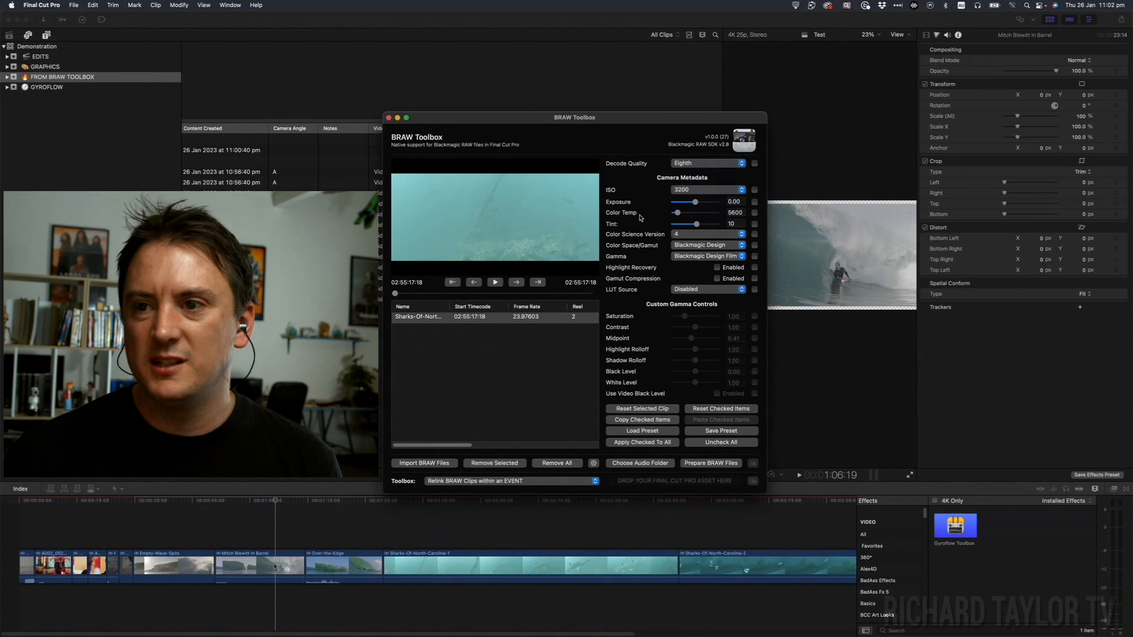
click(737, 167)
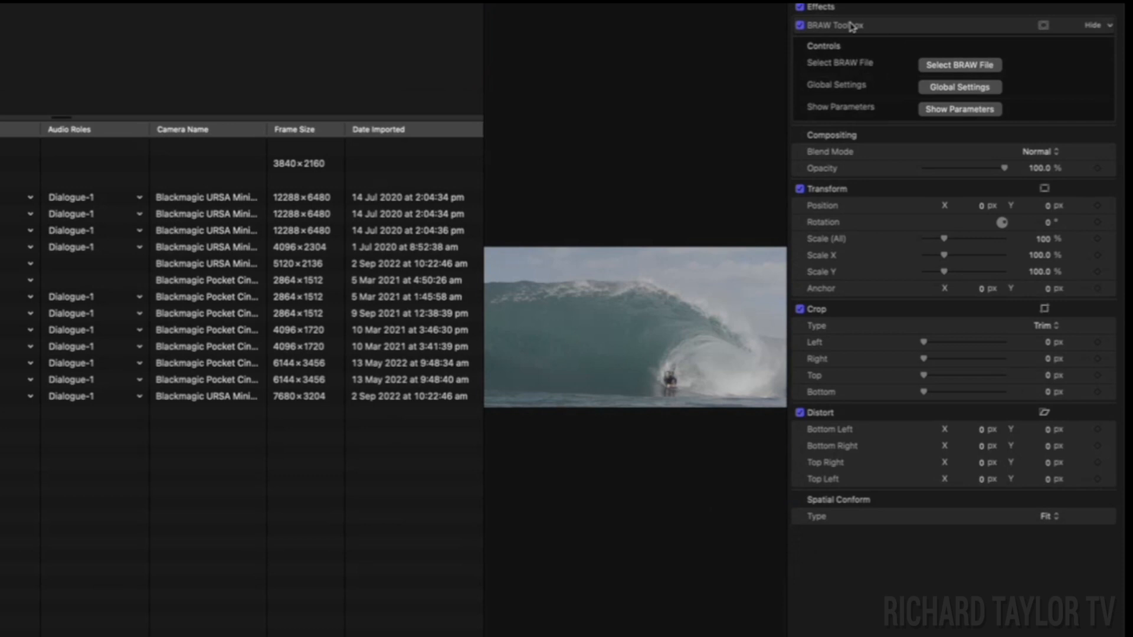
Reveal BRAW Toolbox Global Settings listing Force Decode Quality options Full, Half, Quarter, Eighth
click(960, 87)
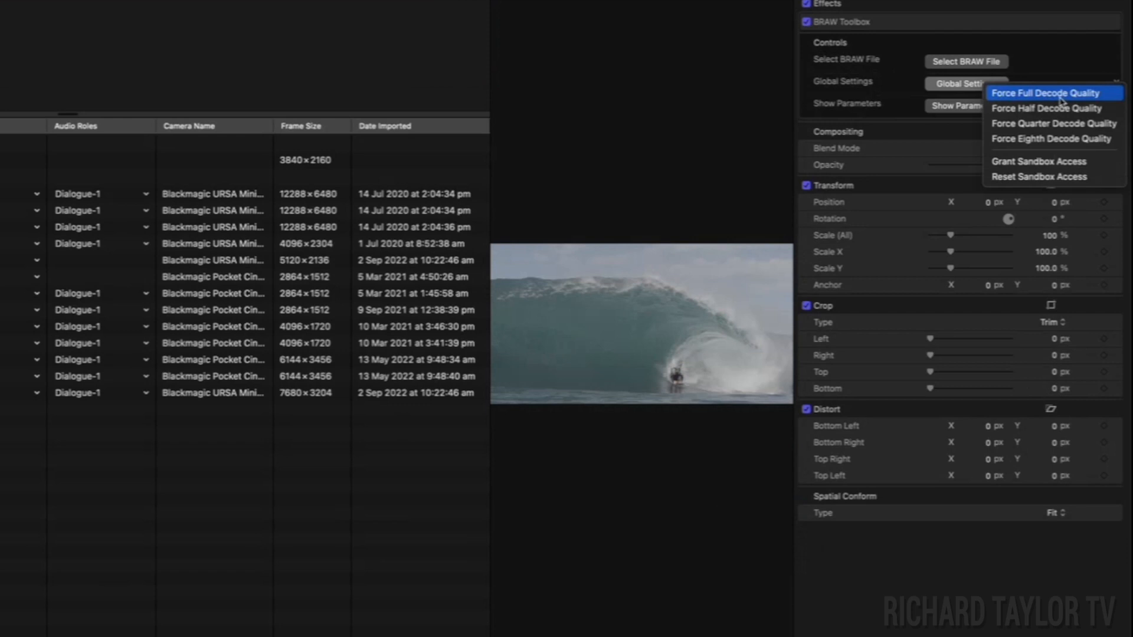
mouse_move(1048, 107)
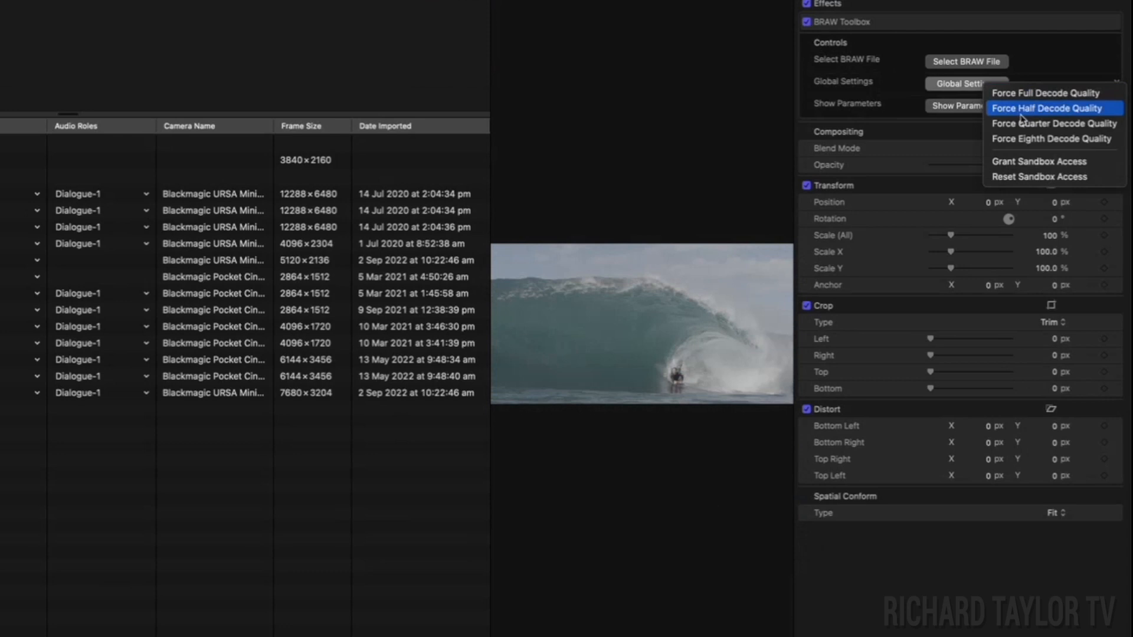